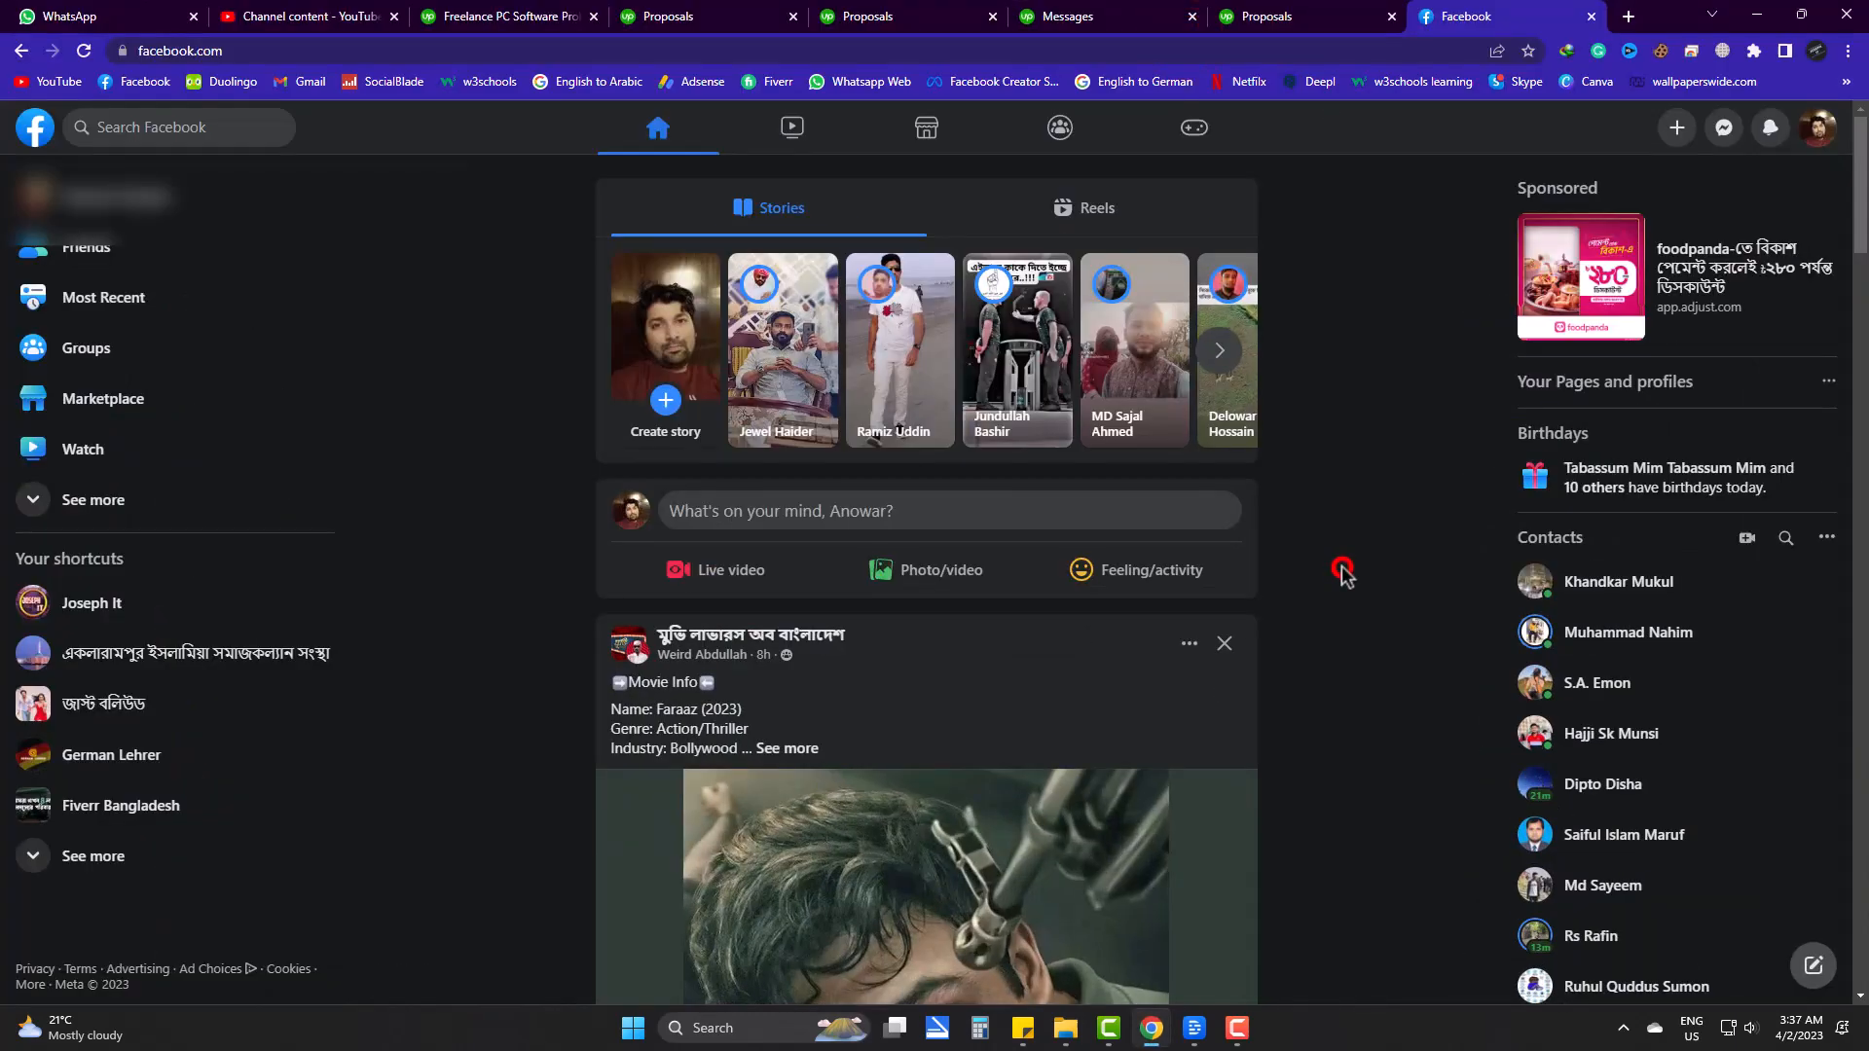
{"action": "mouse_move", "coordinate": [1817, 128]}
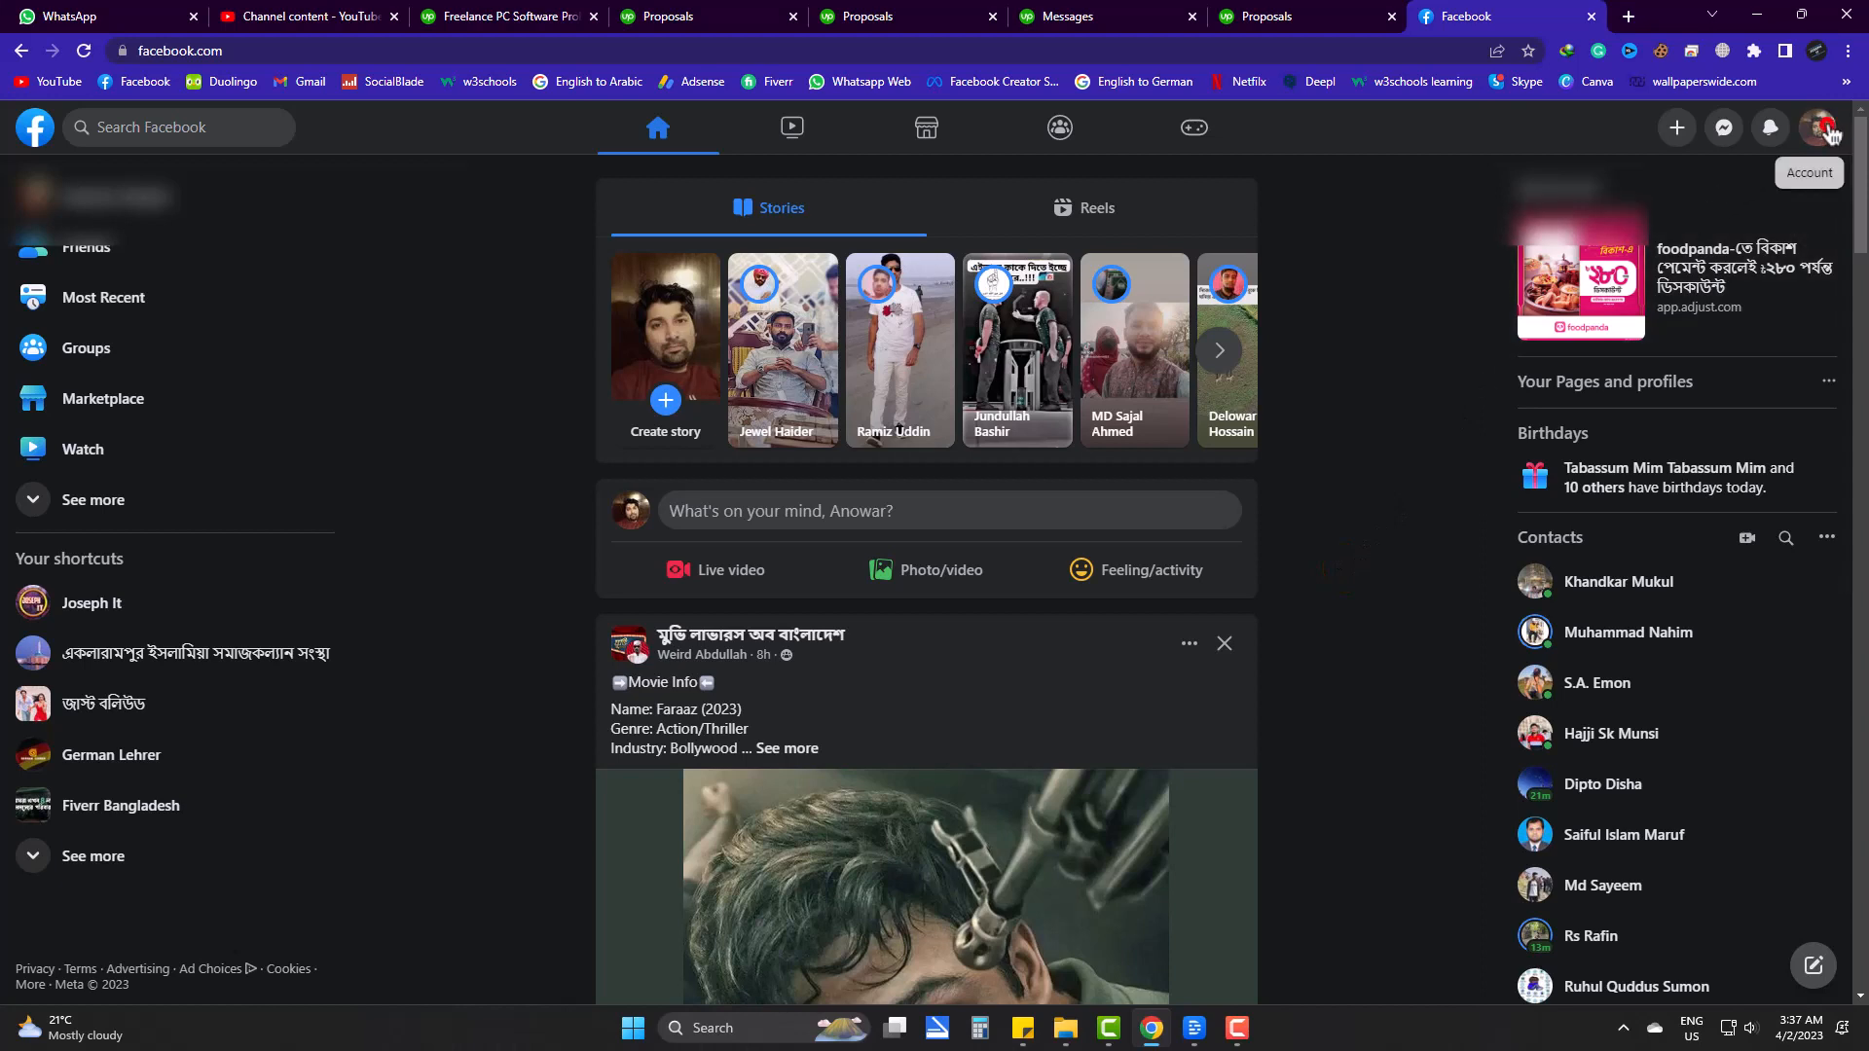
Step: Go to your own profile page from the account menu
{"action": "left_click", "coordinate": [1823, 128]}
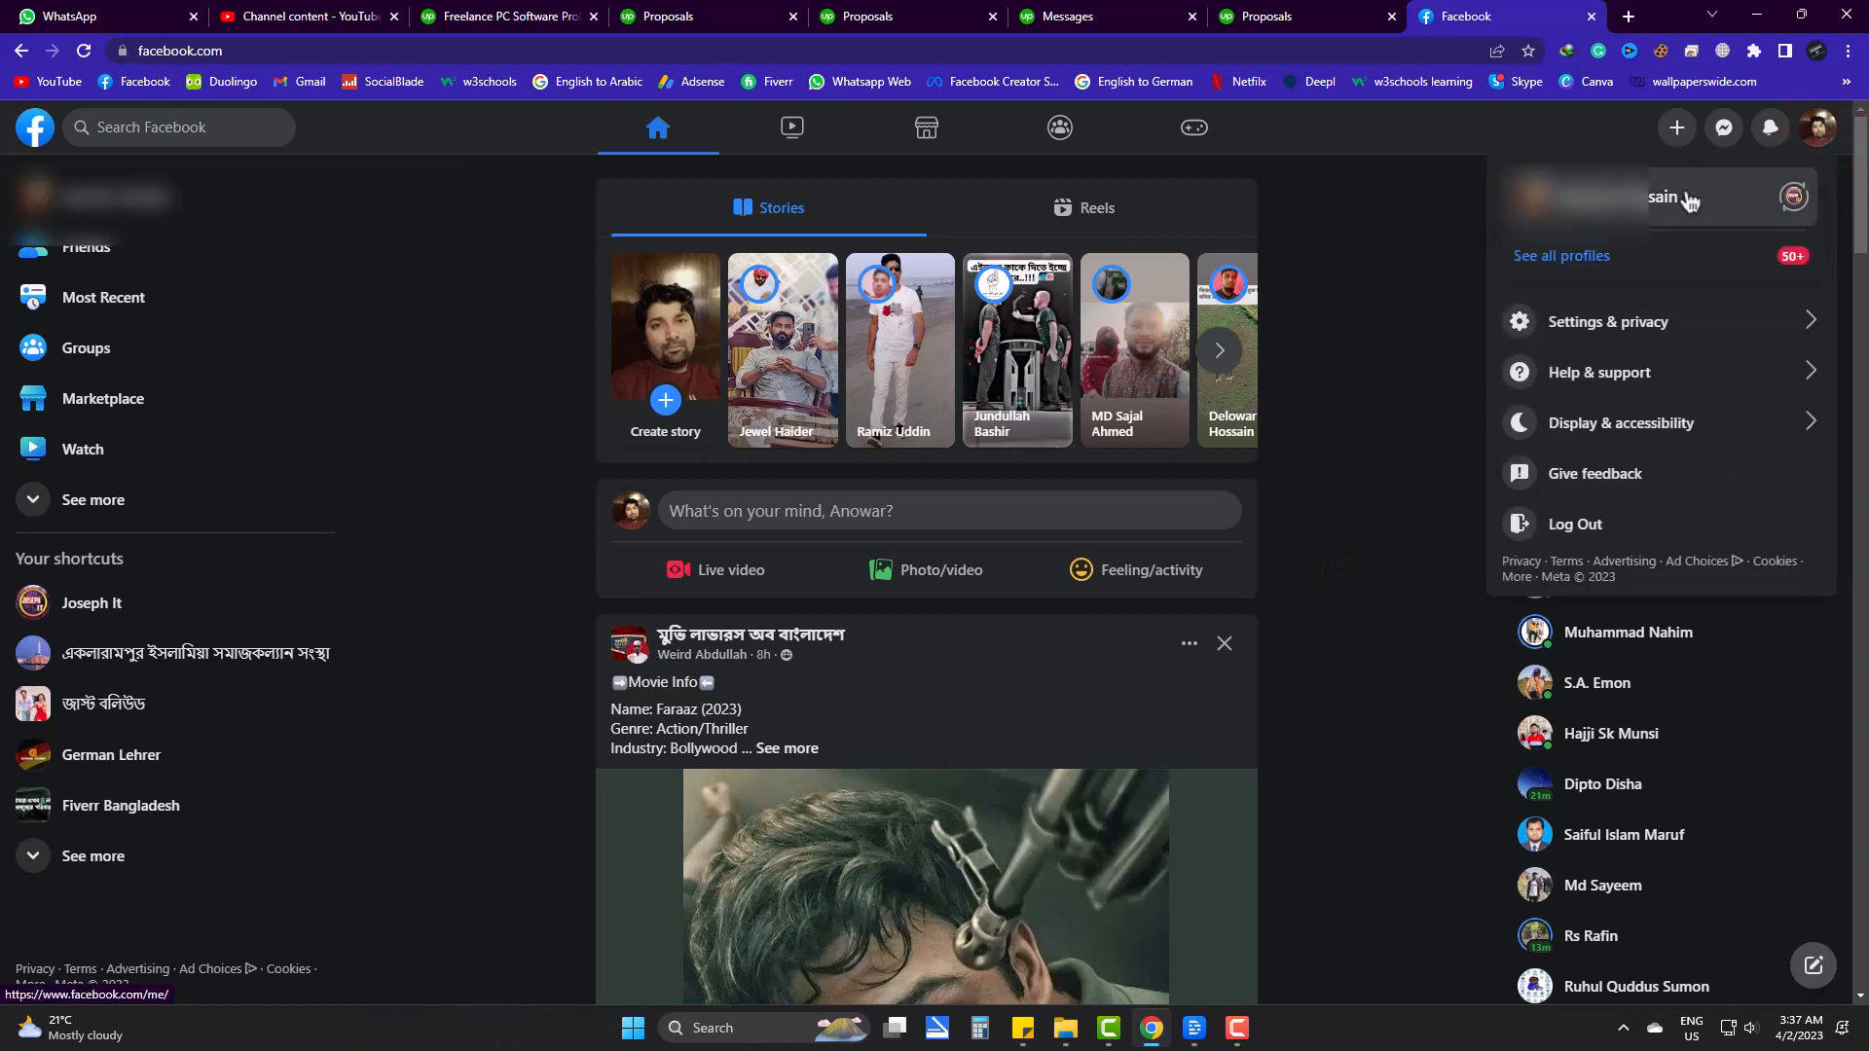
{"action": "left_click", "coordinate": [1682, 199]}
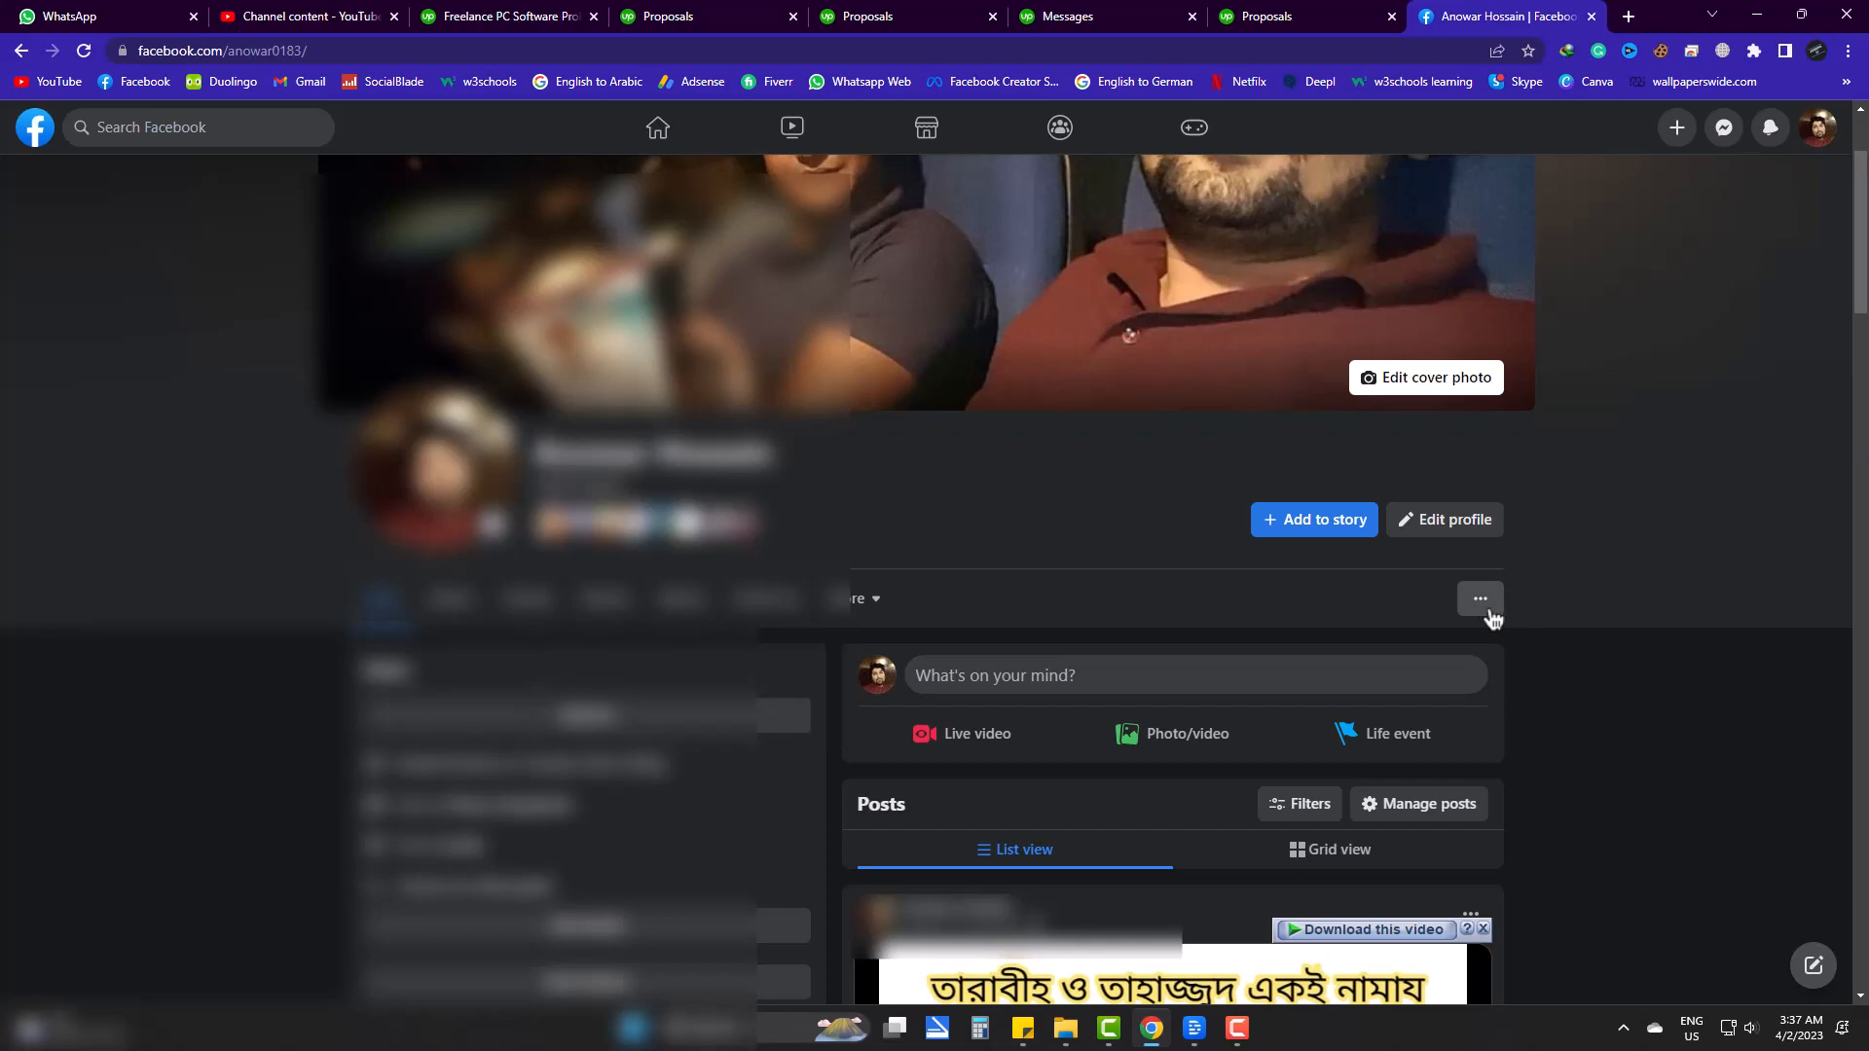
Step: Reach the Activity log through the profile's three-dot menu
{"action": "left_click", "coordinate": [1479, 600]}
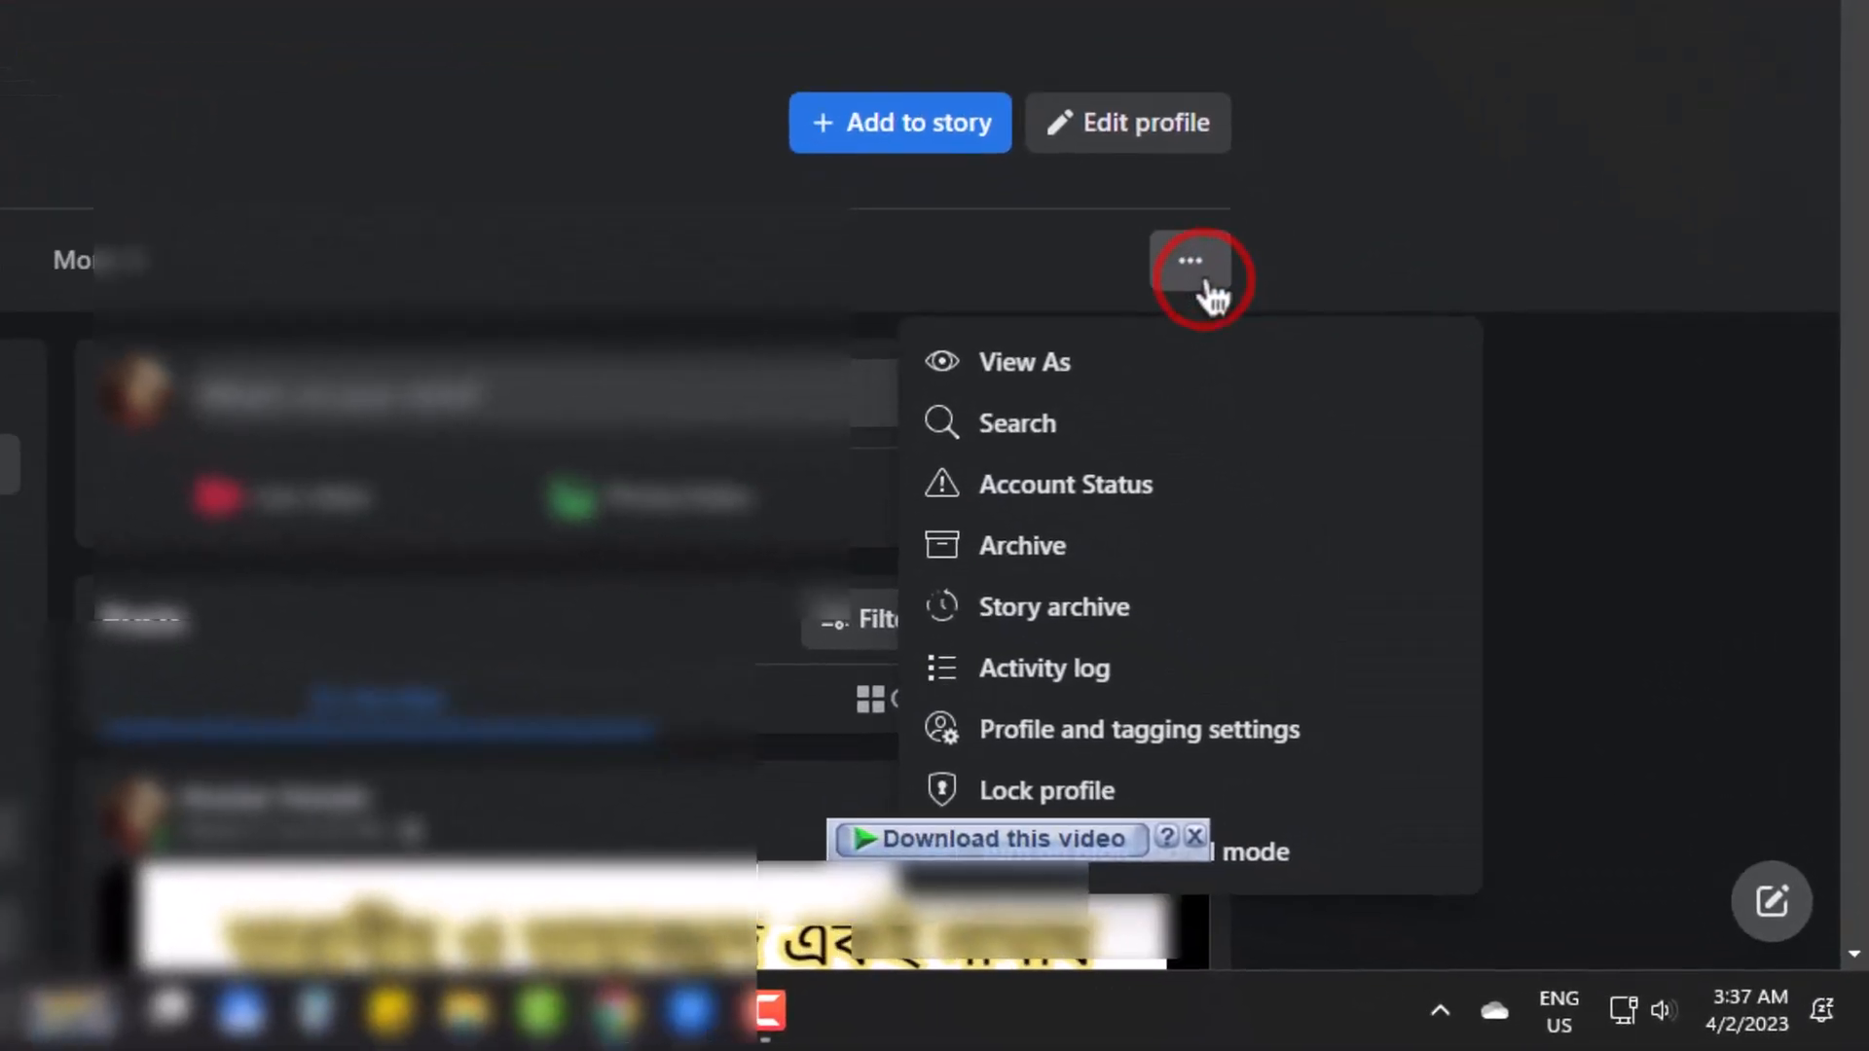
{"action": "mouse_move", "coordinate": [1202, 425]}
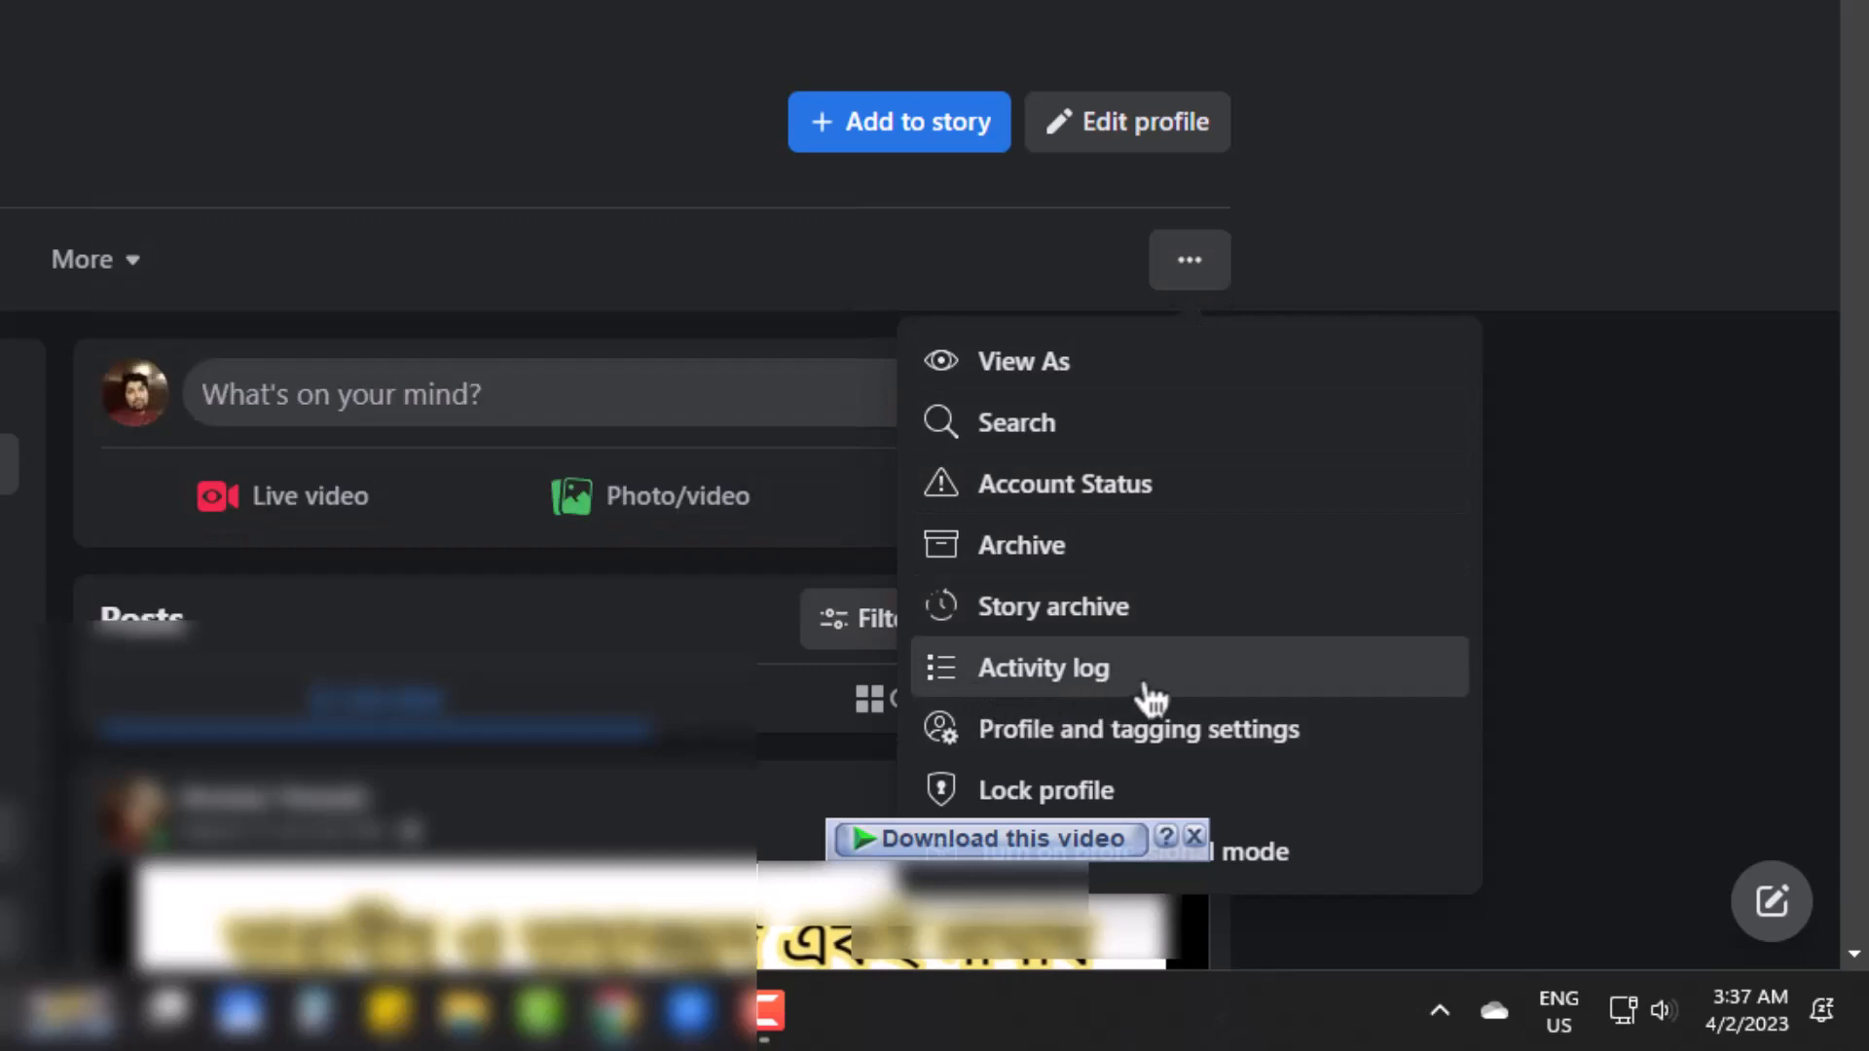
{"action": "left_click", "coordinate": [1044, 668]}
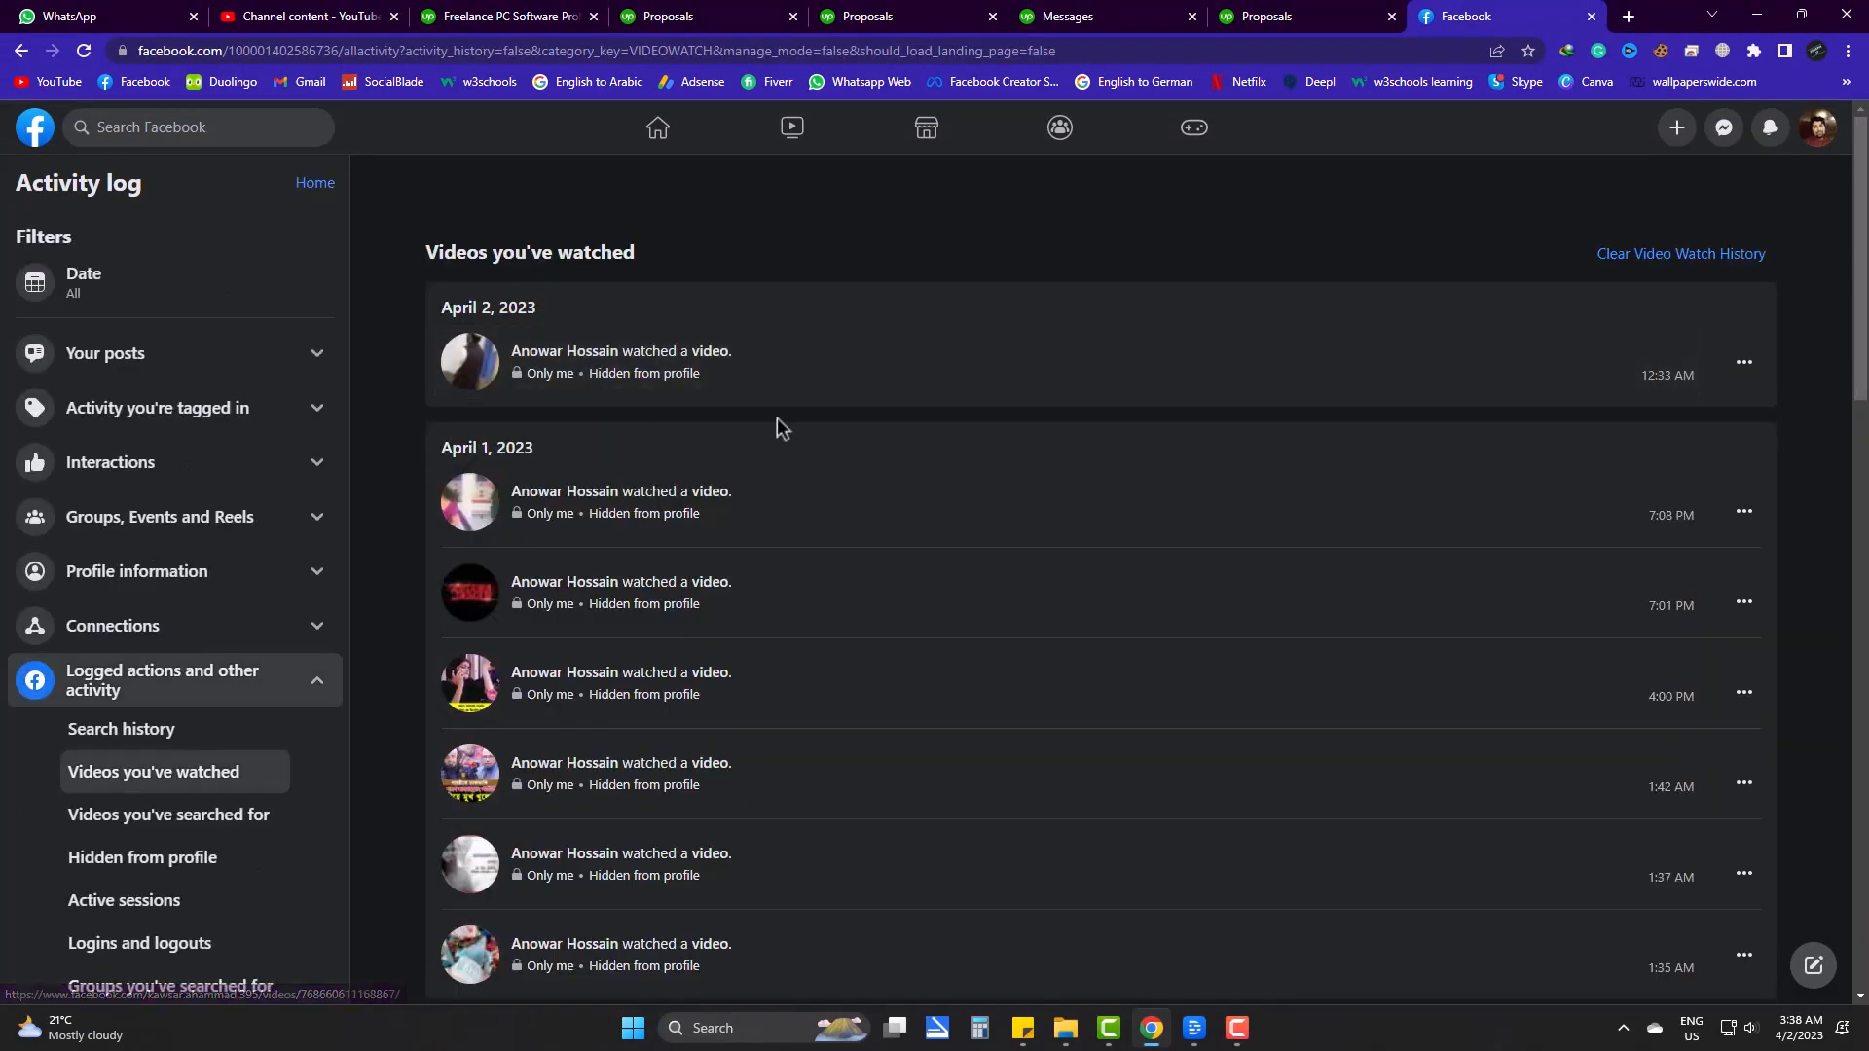
Step: Browse the 'Videos you've watched' list down to the March 30 entries and dismiss the link menu
{"action": "scroll", "scroll_direction": "down", "scroll_amount": 3}
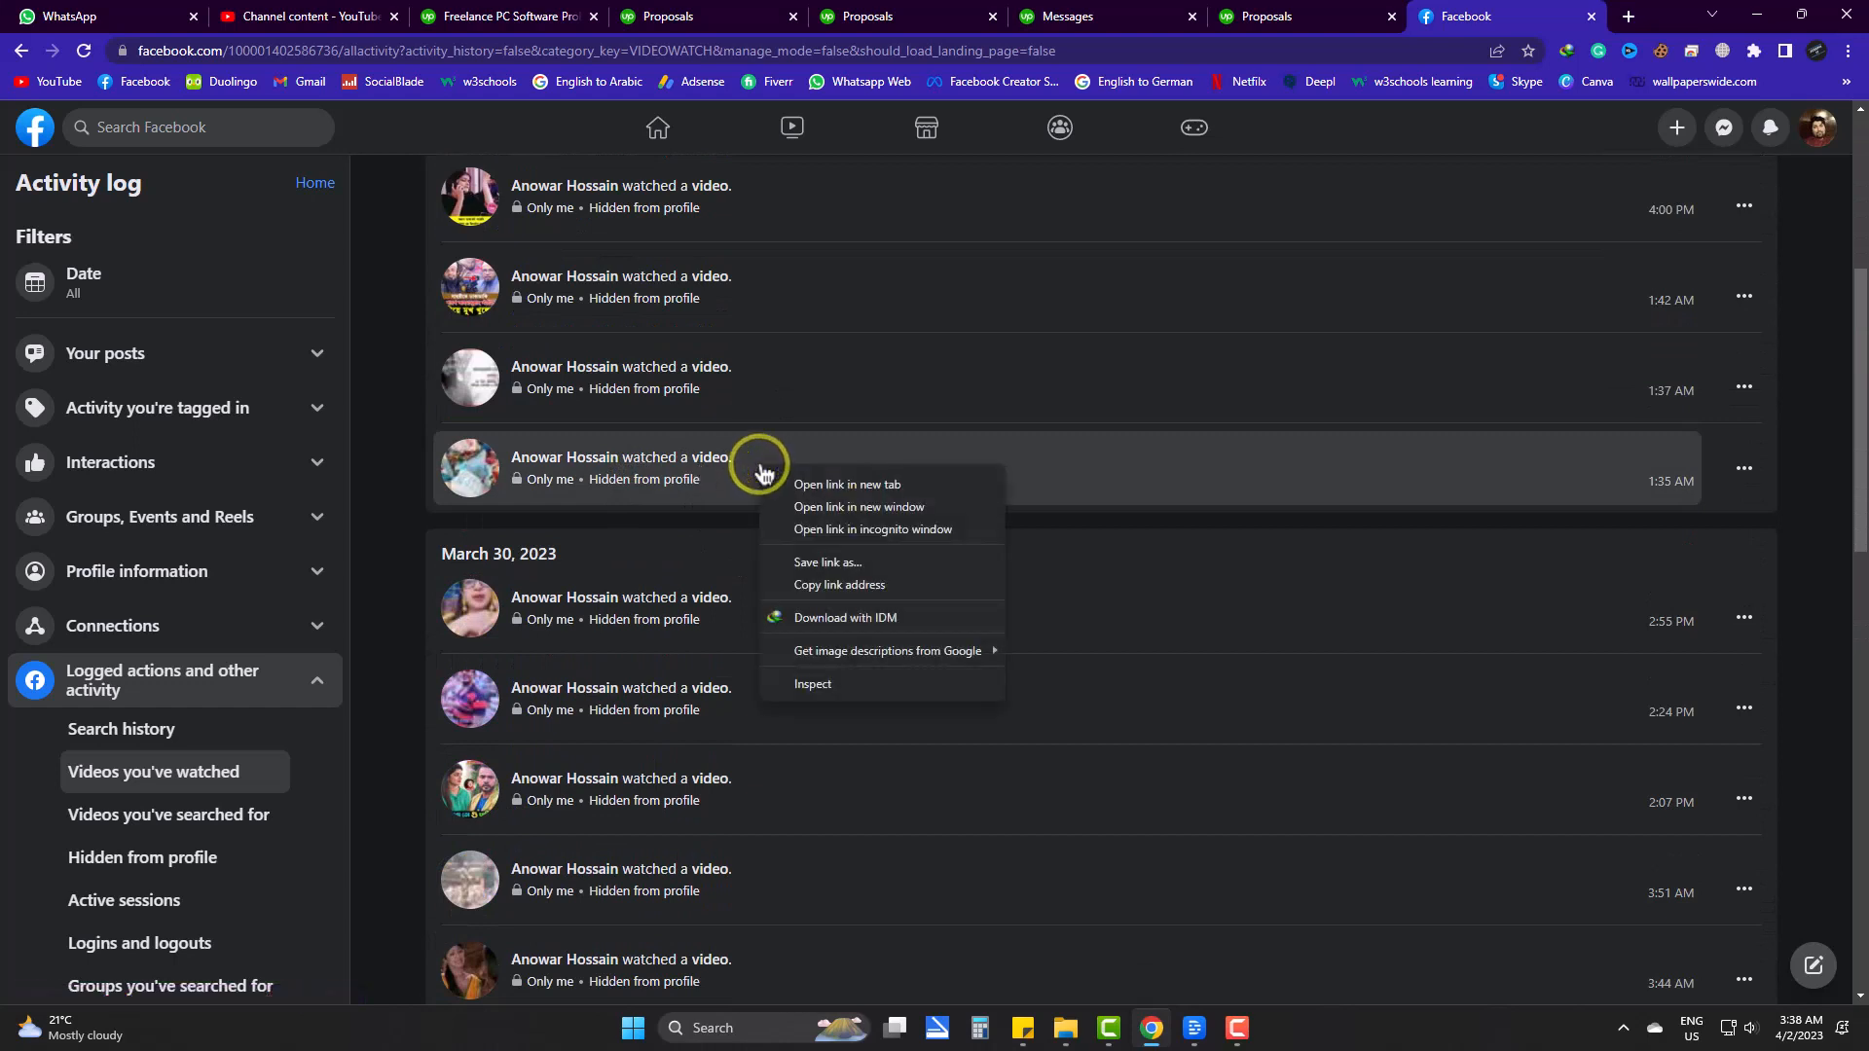
{"action": "left_click", "coordinate": [847, 485]}
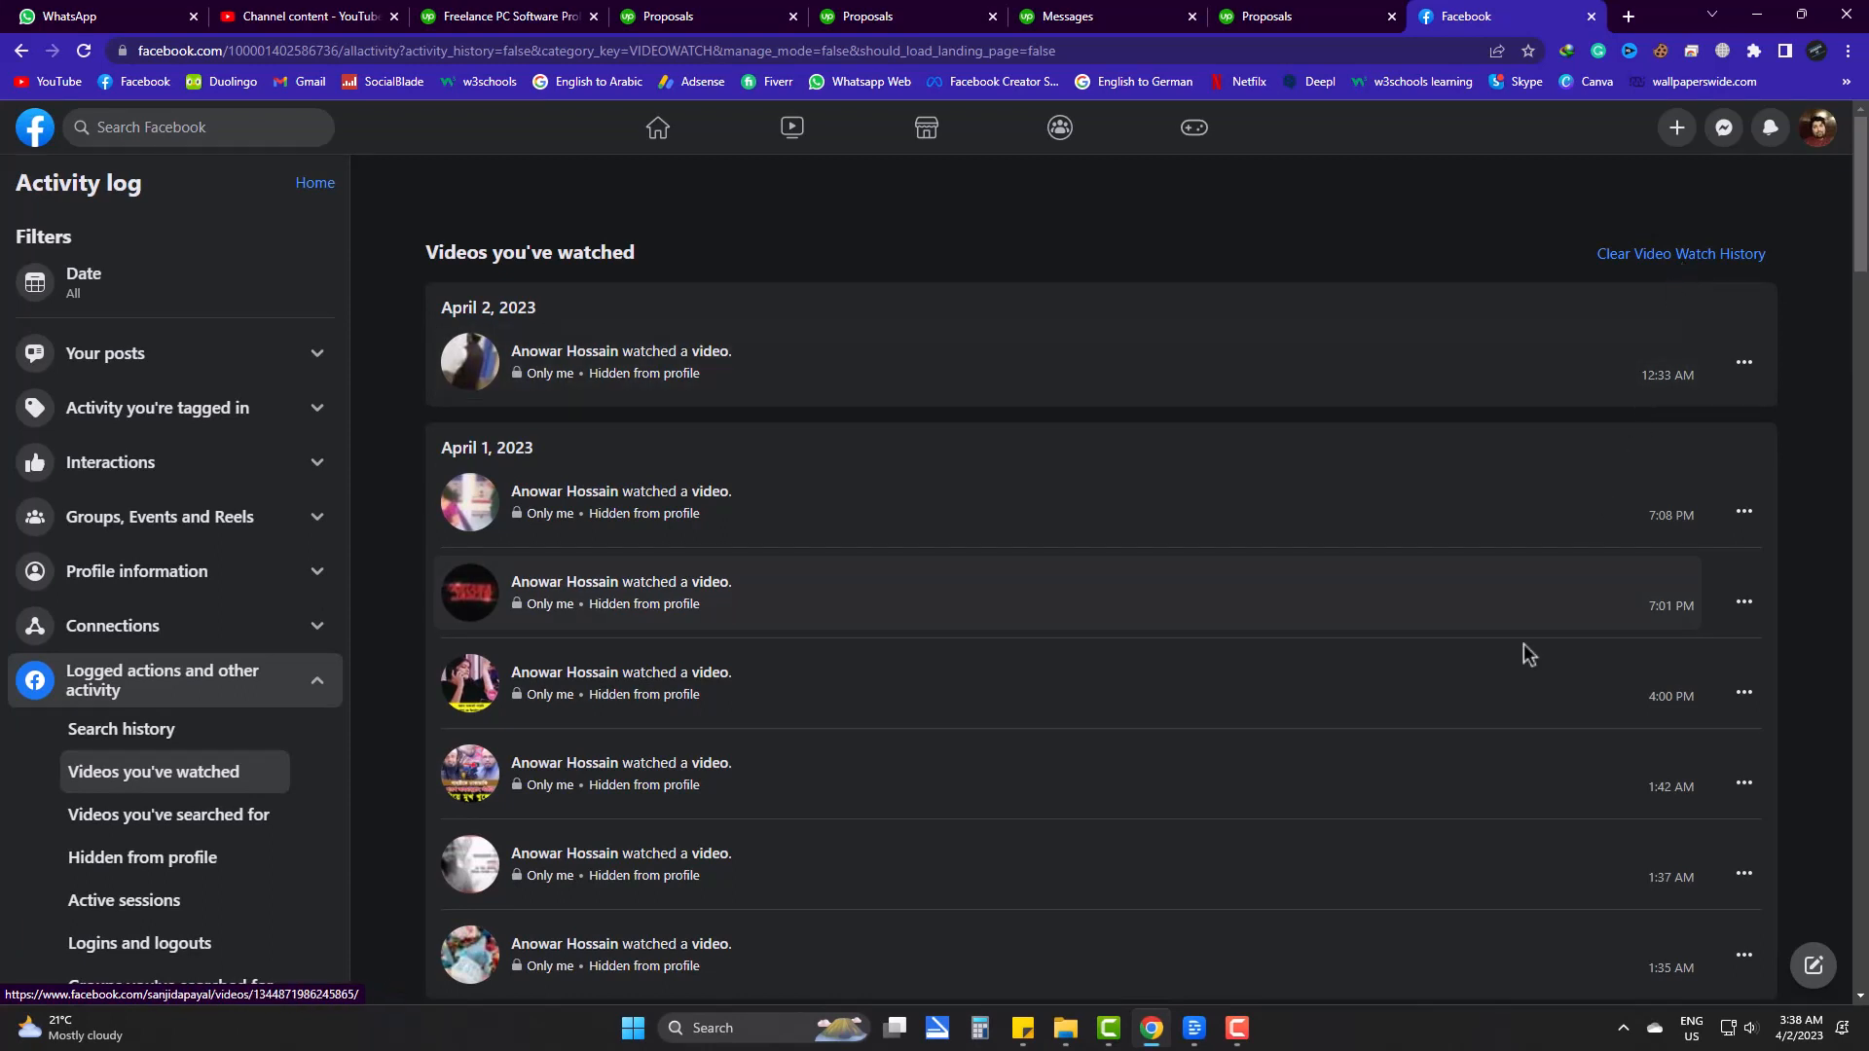
{"action": "mouse_move", "coordinate": [1271, 321]}
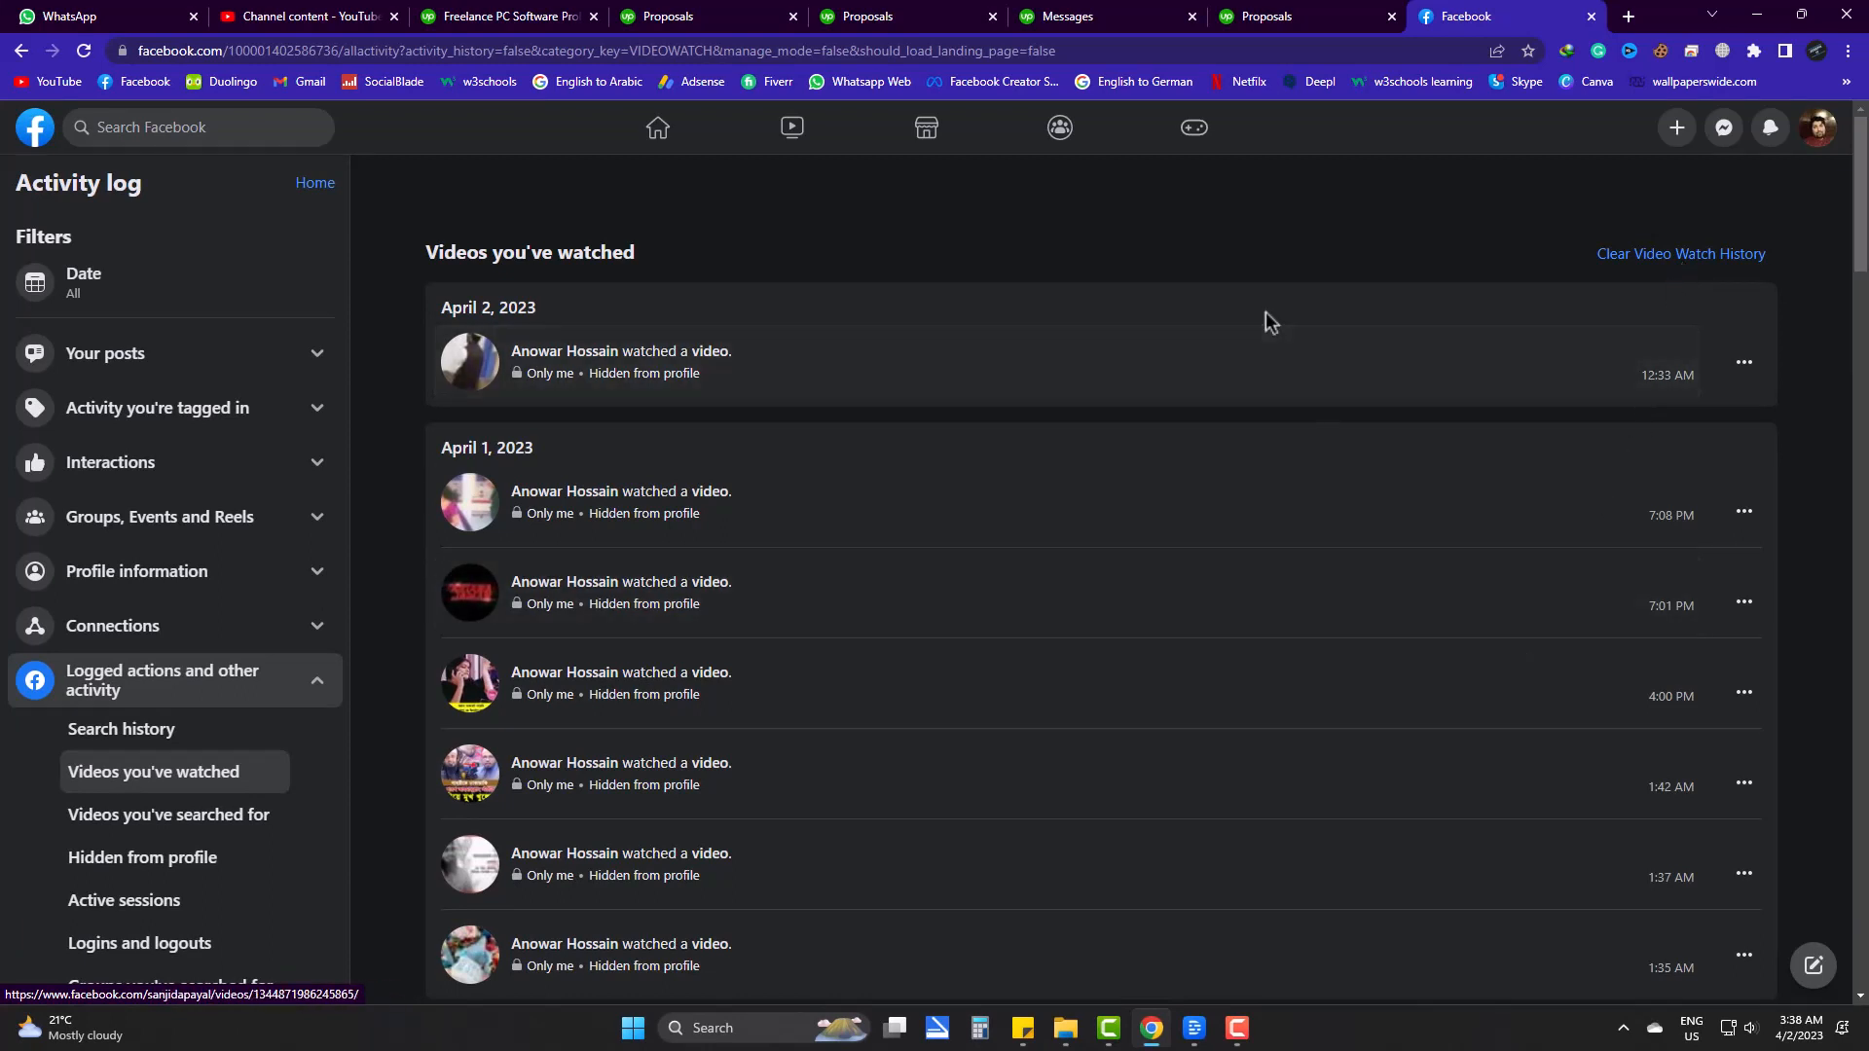